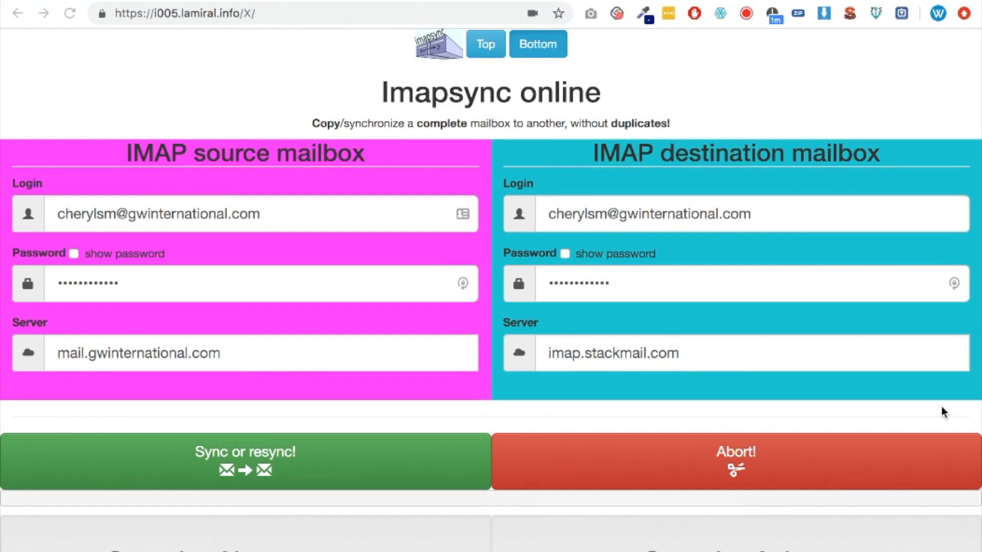
mouse_move(226, 171)
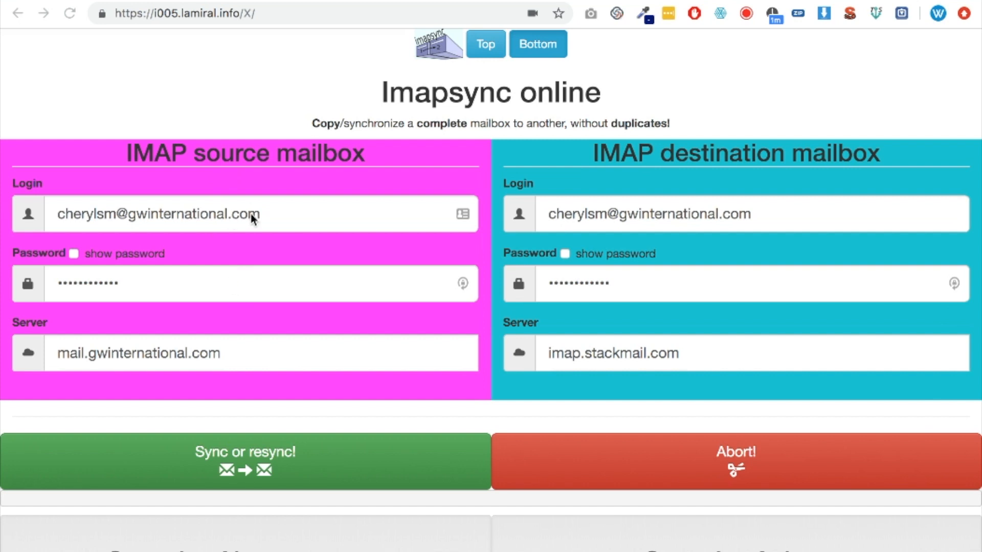
mouse_move(252, 368)
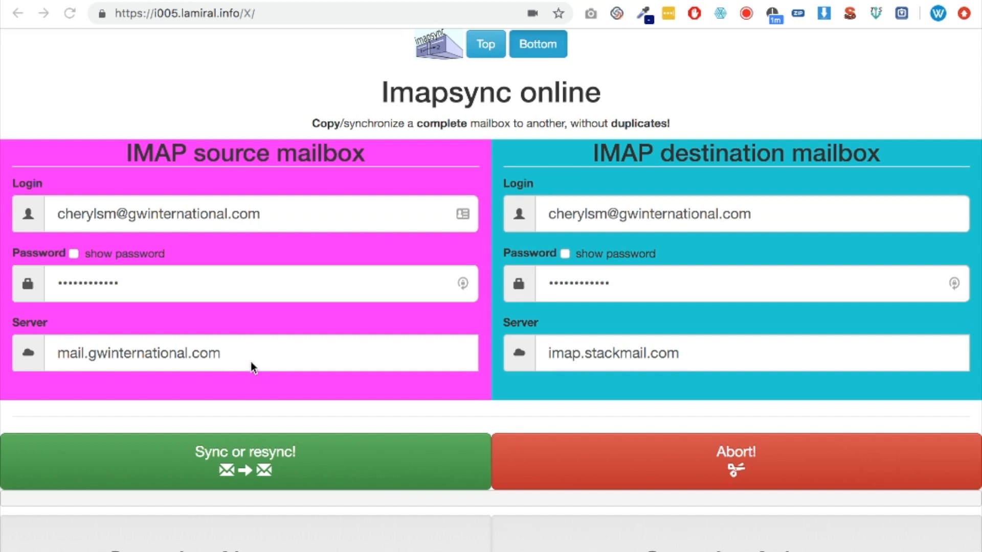
mouse_move(330, 289)
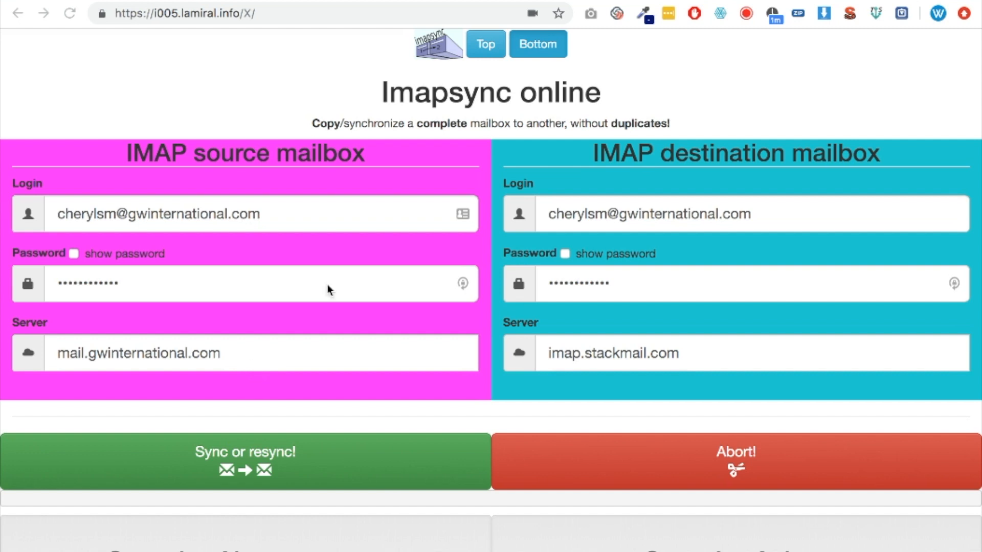
mouse_move(618, 178)
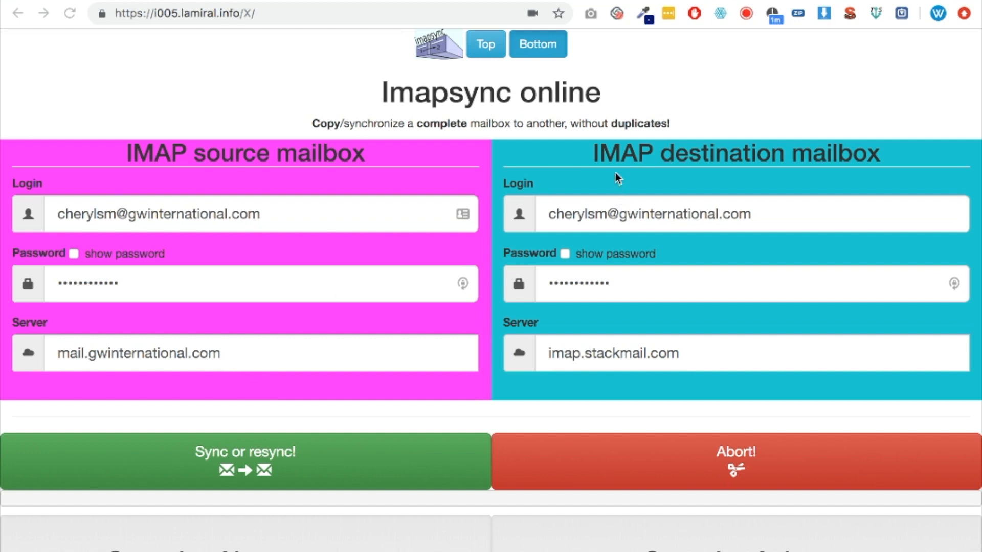
mouse_move(618, 168)
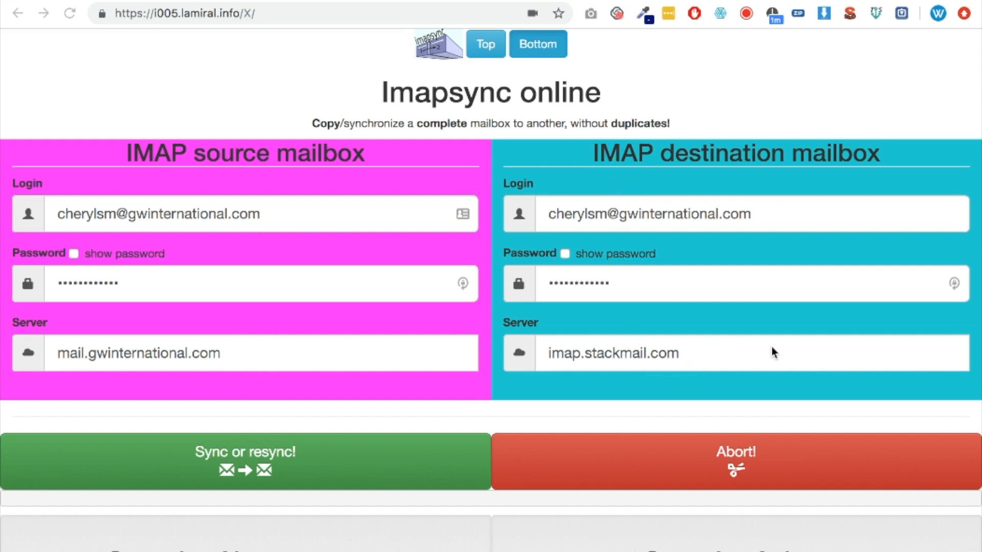
mouse_move(235, 360)
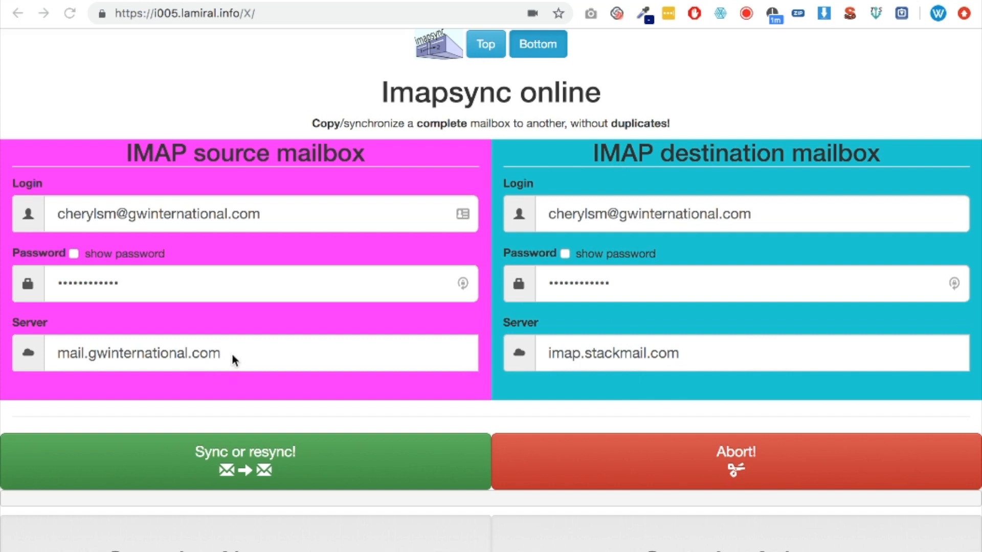
mouse_move(97, 368)
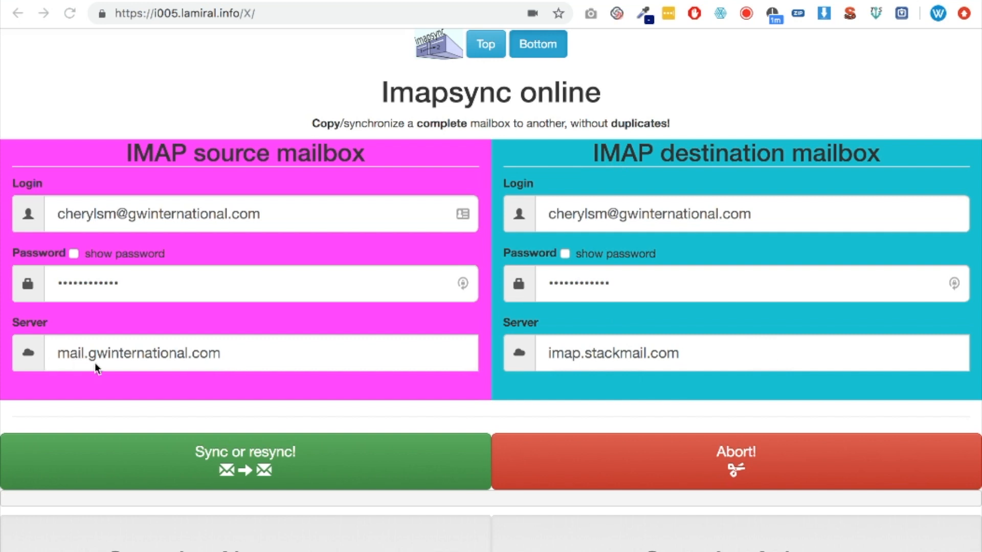
mouse_move(744, 366)
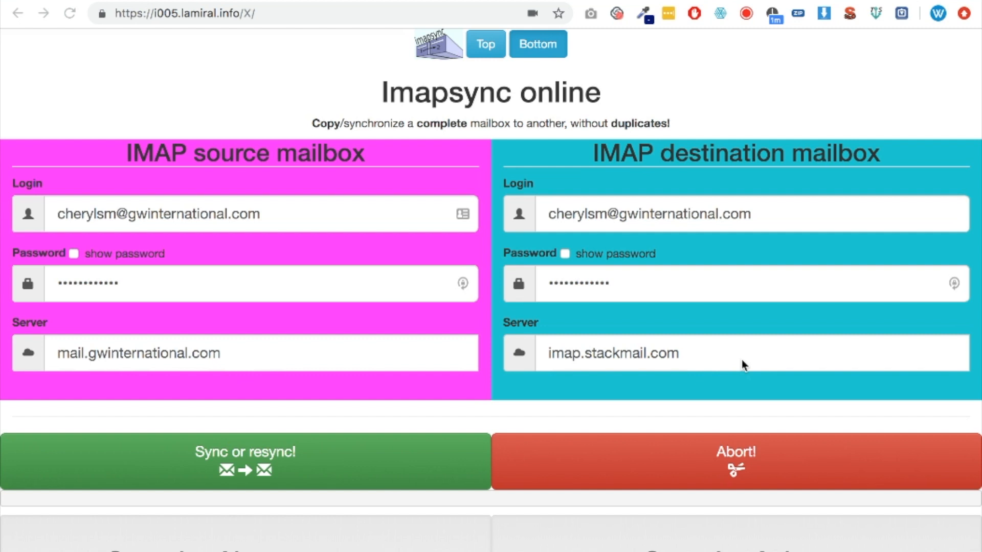
mouse_move(79, 382)
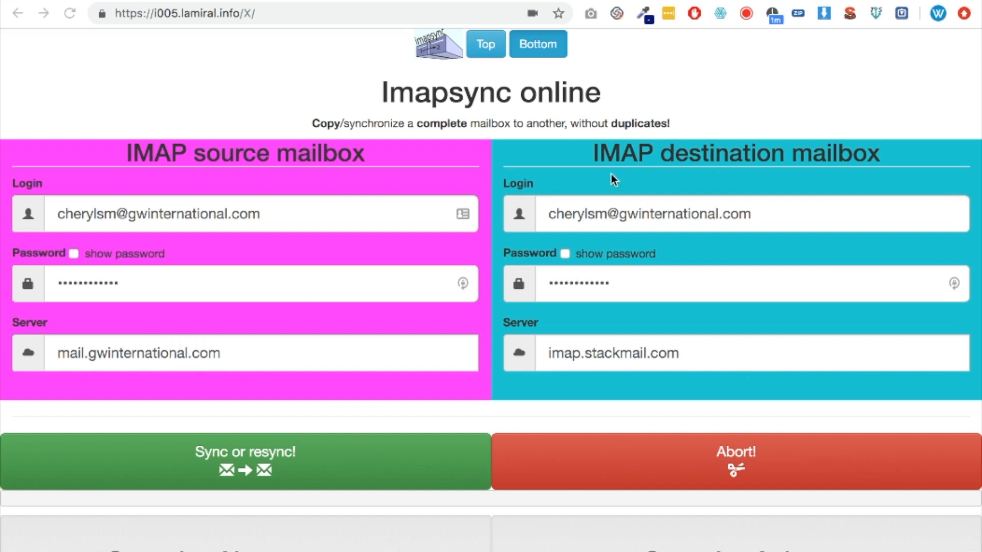
mouse_move(223, 384)
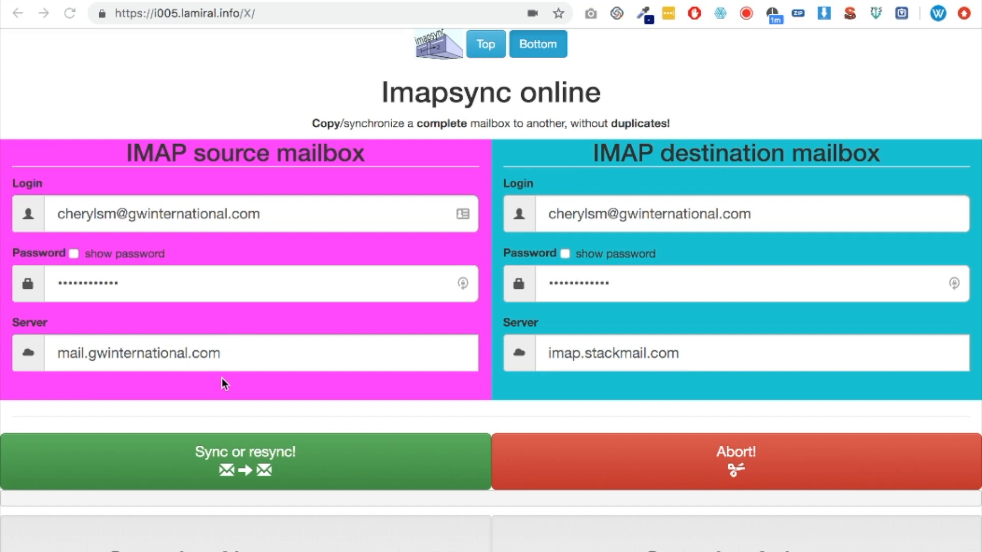
Launch the sync with 'Sync or resync!' and scroll to the run log
scroll(down, 3)
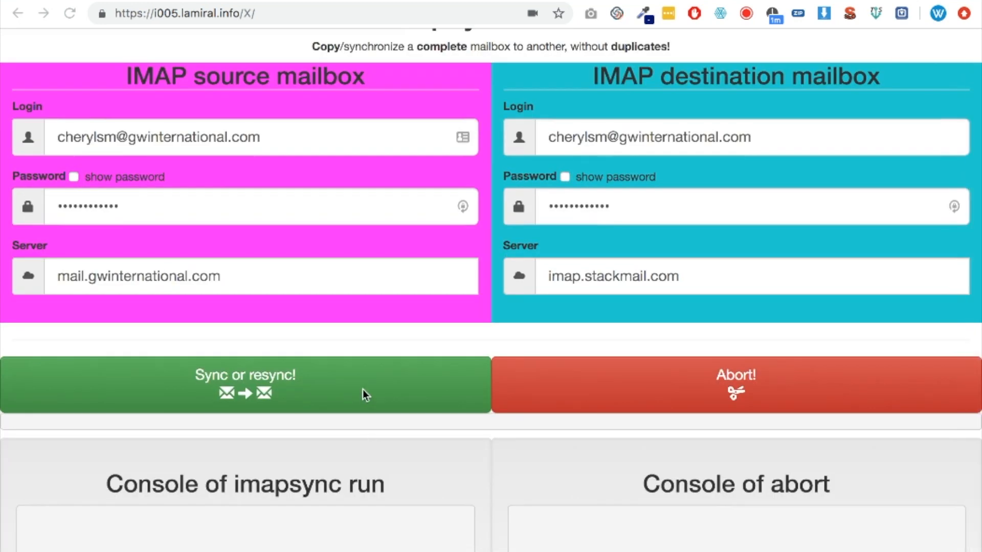
click(245, 385)
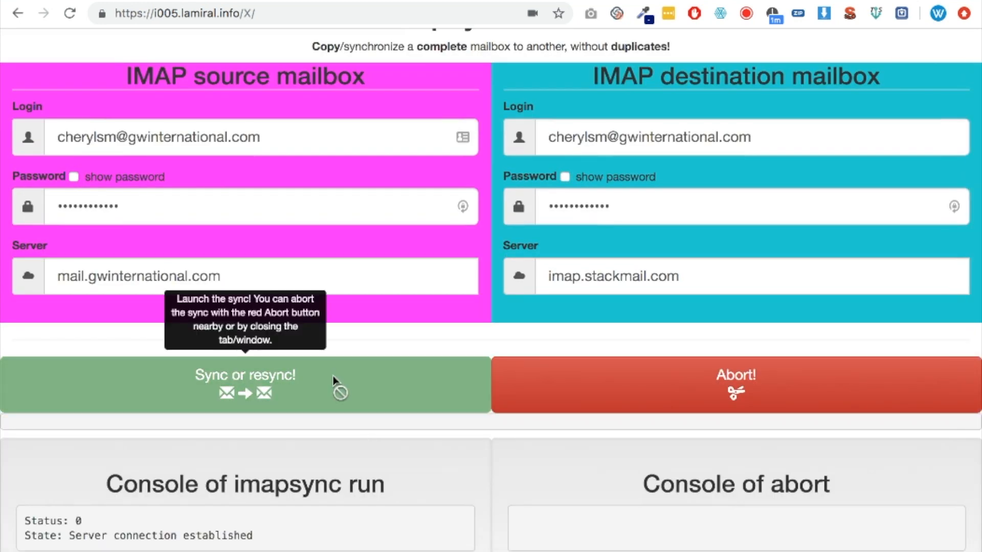
click(245, 385)
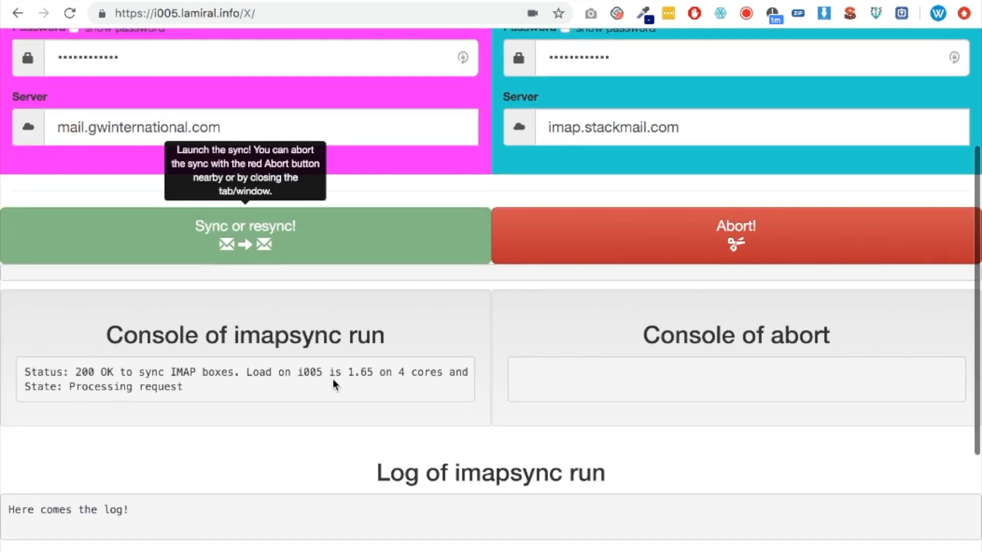
scroll(down, 3)
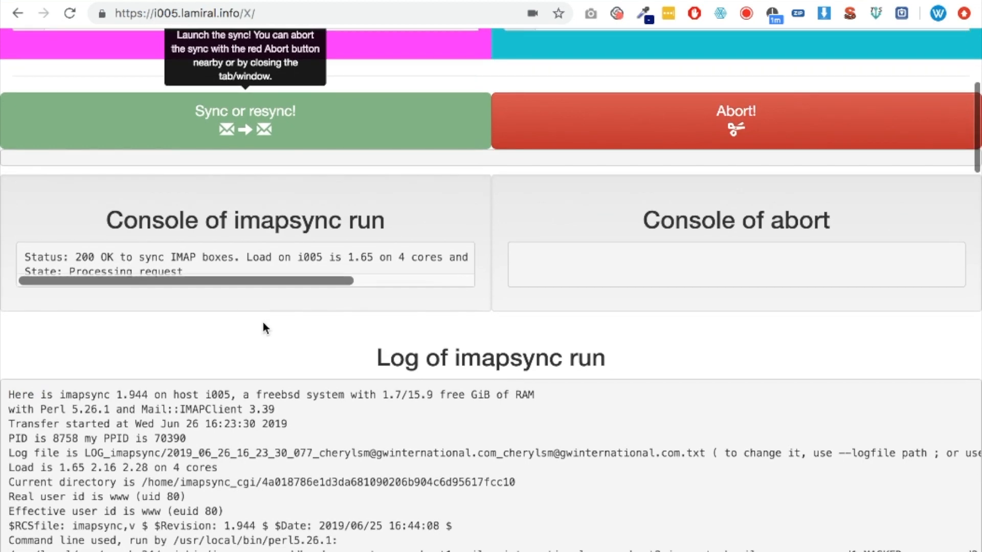
scroll(down, 3)
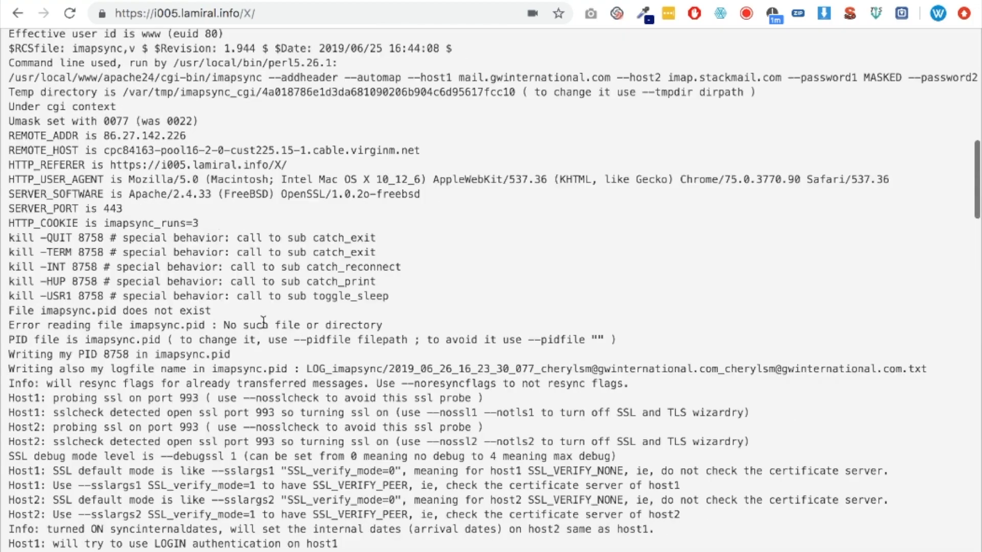
Scroll the run log while Sent folder messages copy, 18 of 59 left
scroll(down, 3)
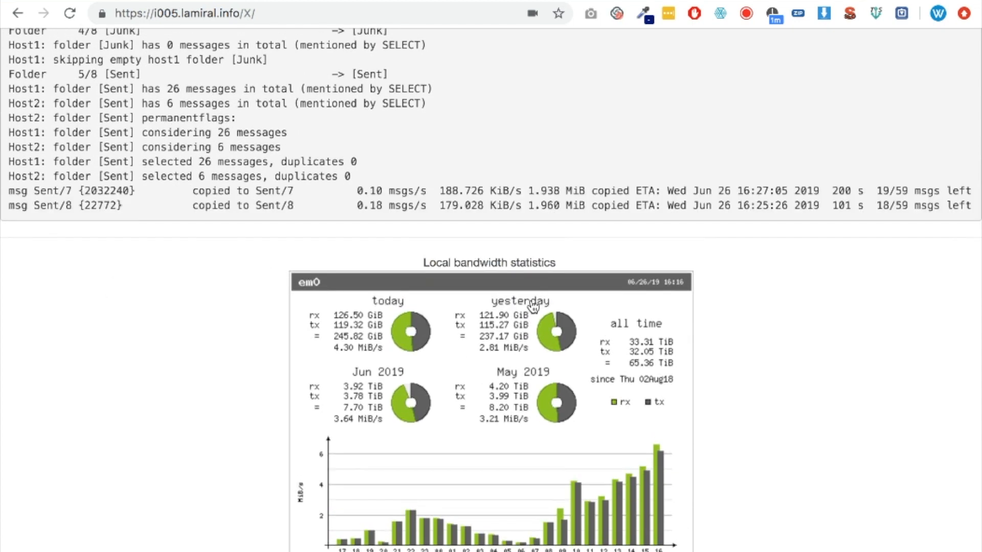
scroll(down, 3)
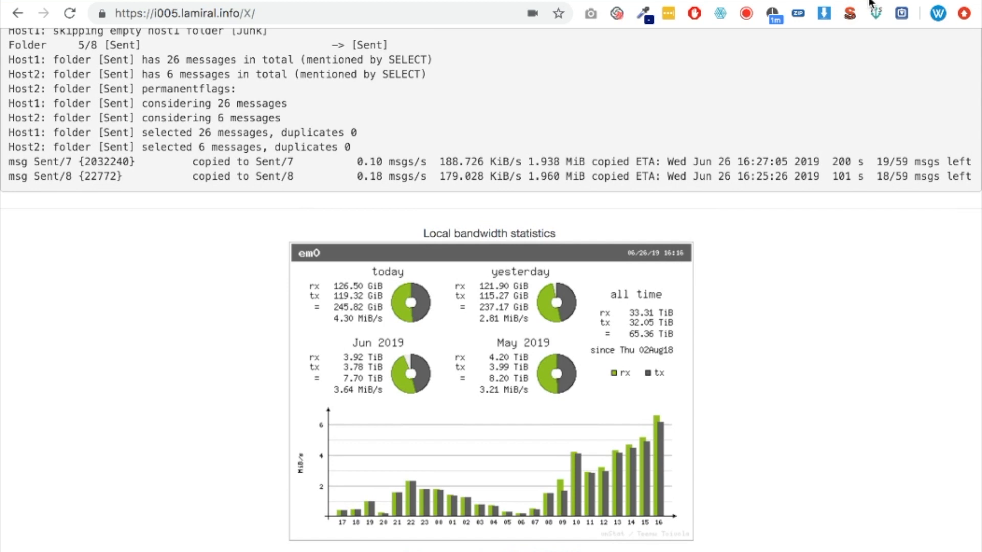
mouse_move(778, 253)
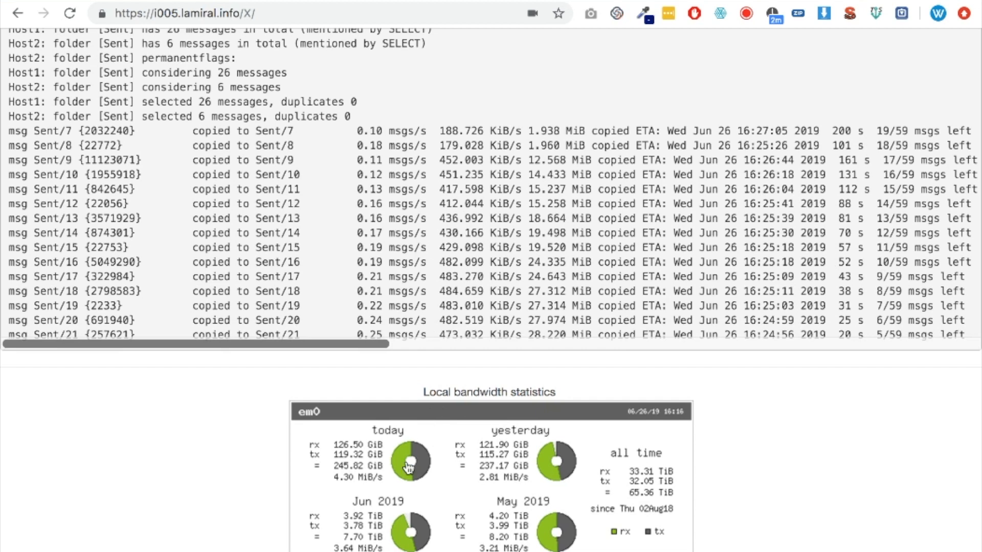
Scroll to the log's end showing 'Exiting with return value 0 (EX_OK: successful termination)'
scroll(down, 3)
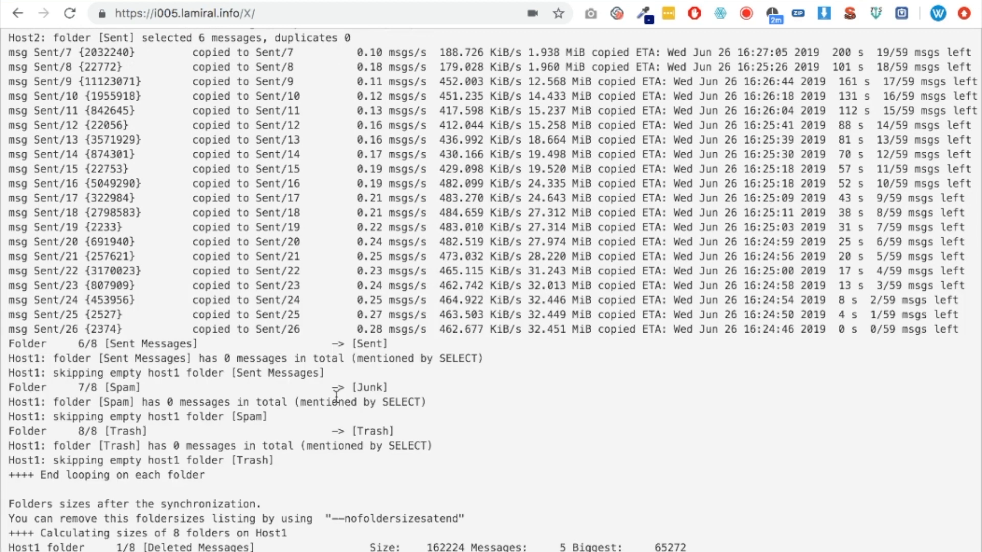
scroll(down, 3)
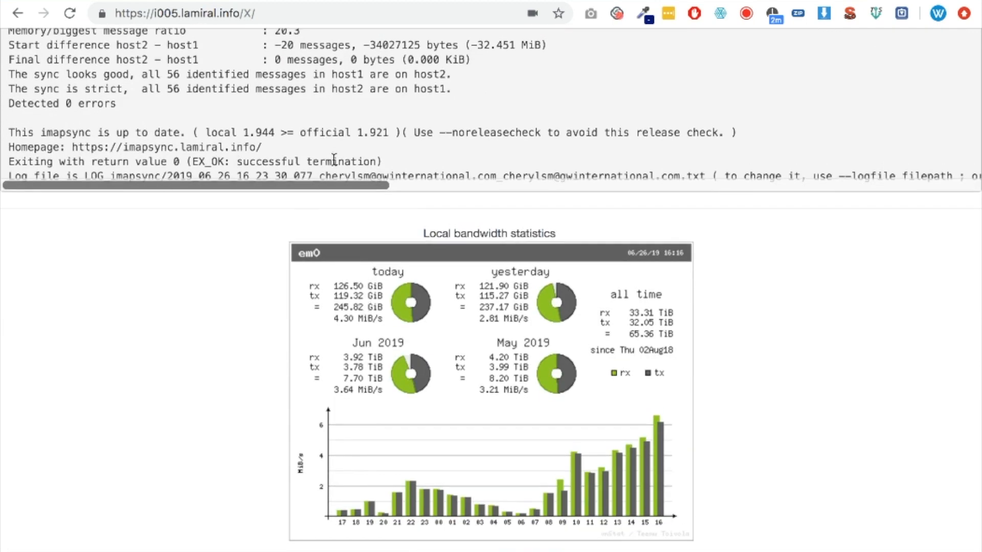
mouse_move(825, 331)
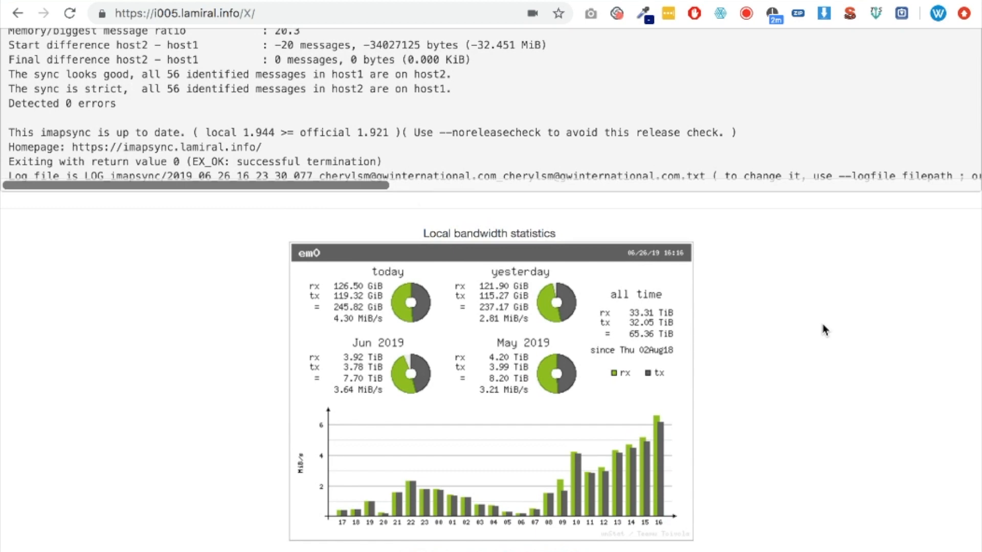